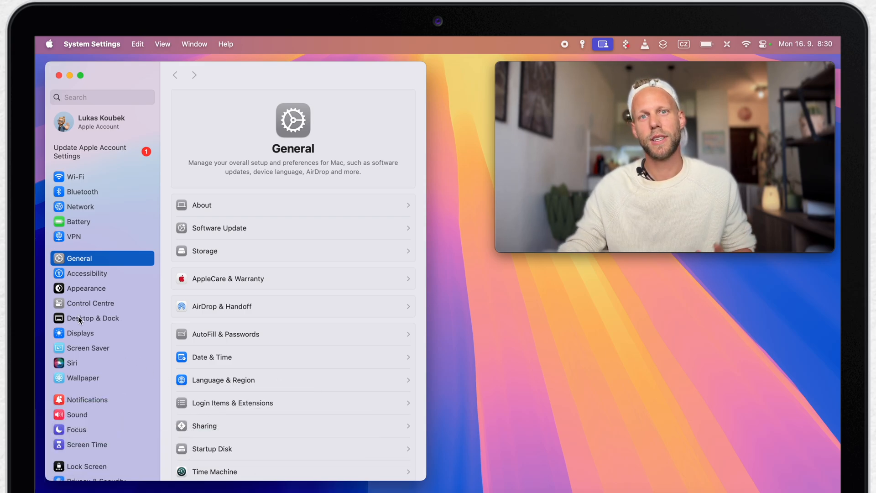
- In Desktop & Dock, keep title-bar double-click set to Fill
{"action": "left_click", "coordinate": [94, 318]}
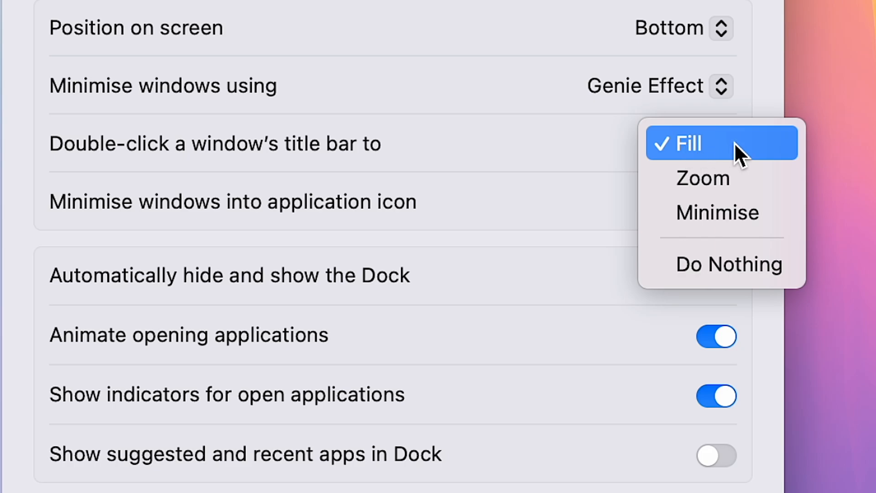
{"action": "left_click", "coordinate": [692, 143]}
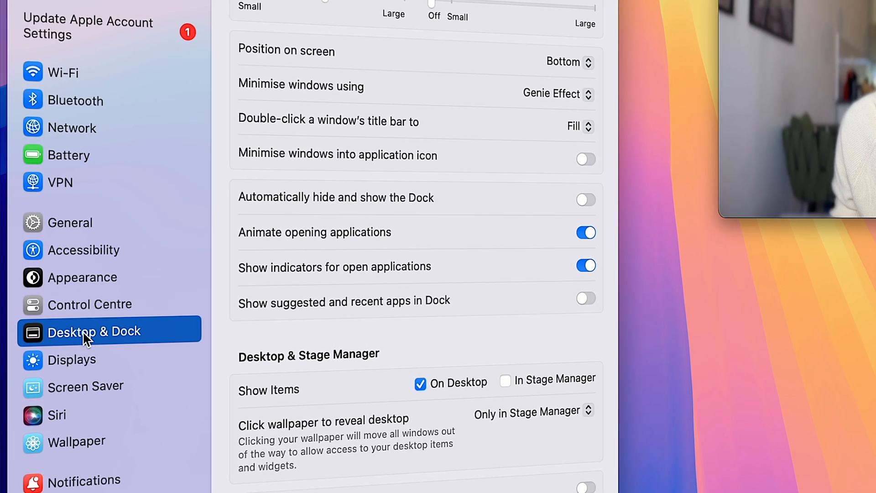
- Under Windows, change the 'Tiled windows have margins' toggle
{"action": "scroll", "scroll_direction": "down", "scroll_amount": 3}
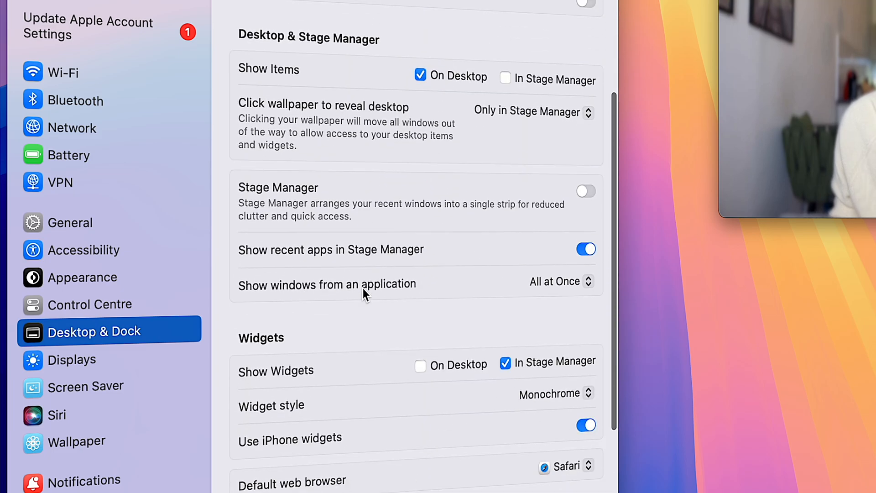
{"action": "scroll", "scroll_direction": "down", "scroll_amount": 3}
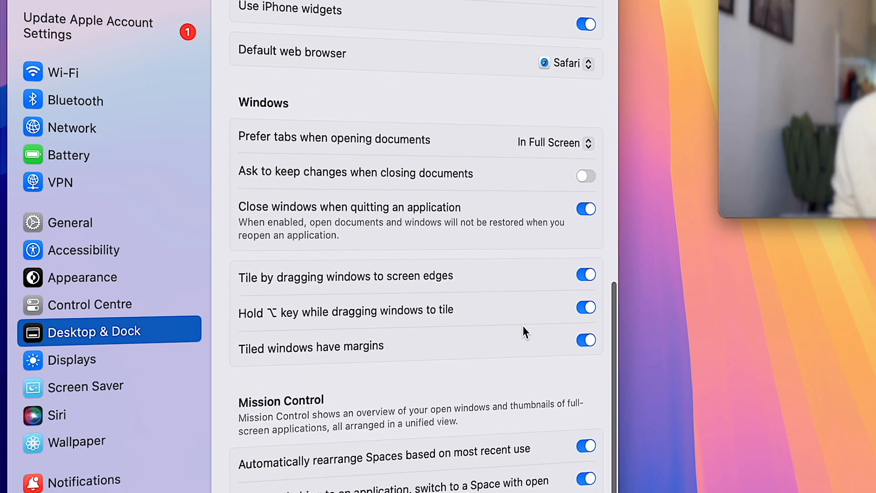
{"action": "mouse_move", "coordinate": [484, 293]}
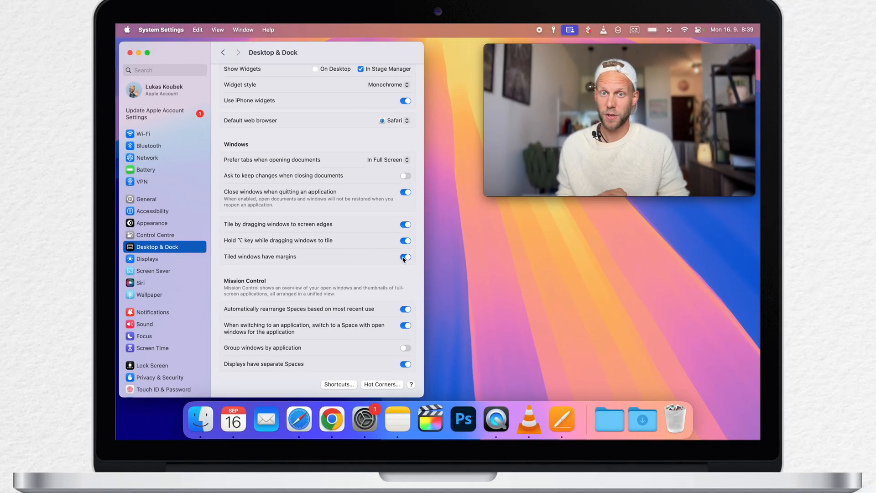
{"action": "left_click", "coordinate": [405, 256]}
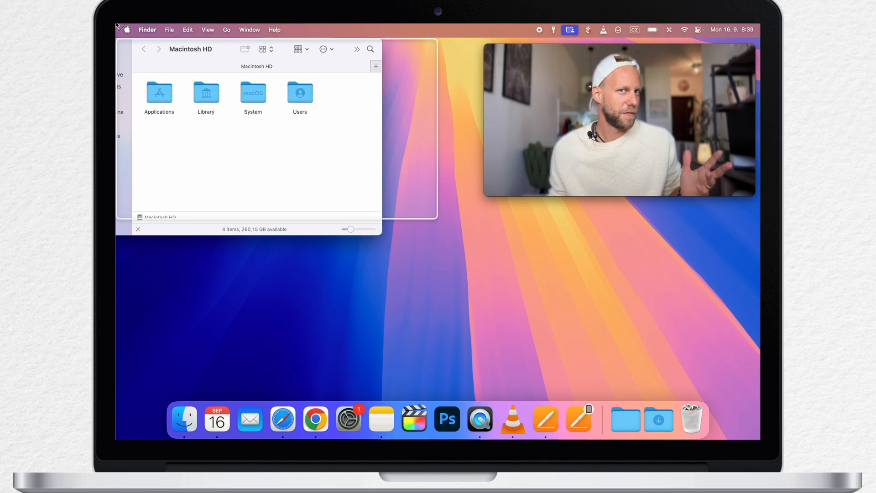
- Tile the Macintosh HD window top-left and close the tiled Calendar window
{"action": "left_click", "coordinate": [217, 419]}
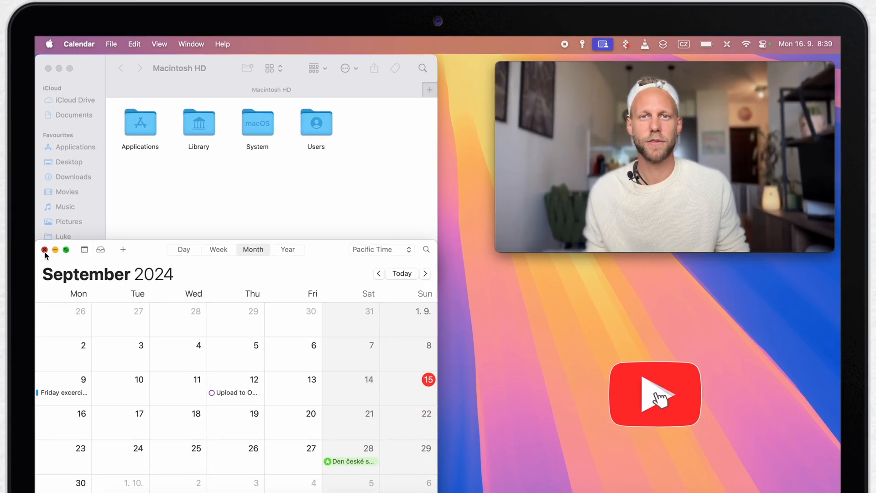
{"action": "left_click", "coordinate": [45, 250]}
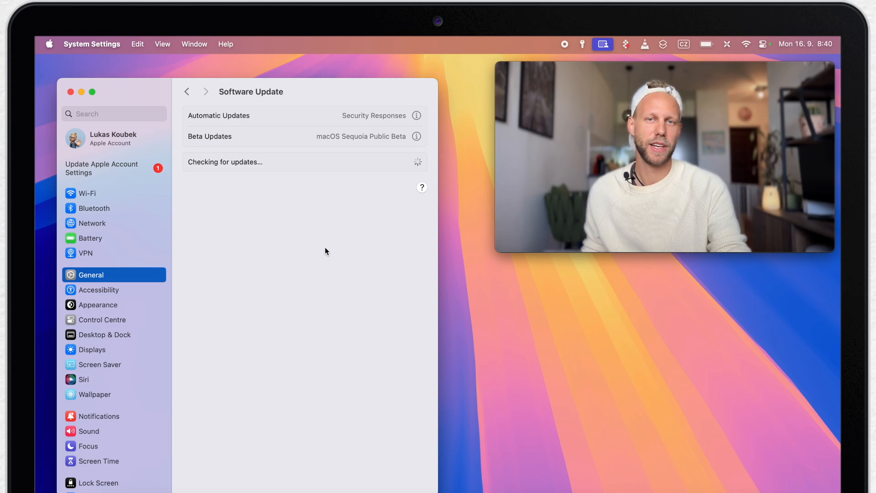
- Show the automatic update options next to Automatic Updates in Software Update
{"action": "left_click", "coordinate": [416, 115]}
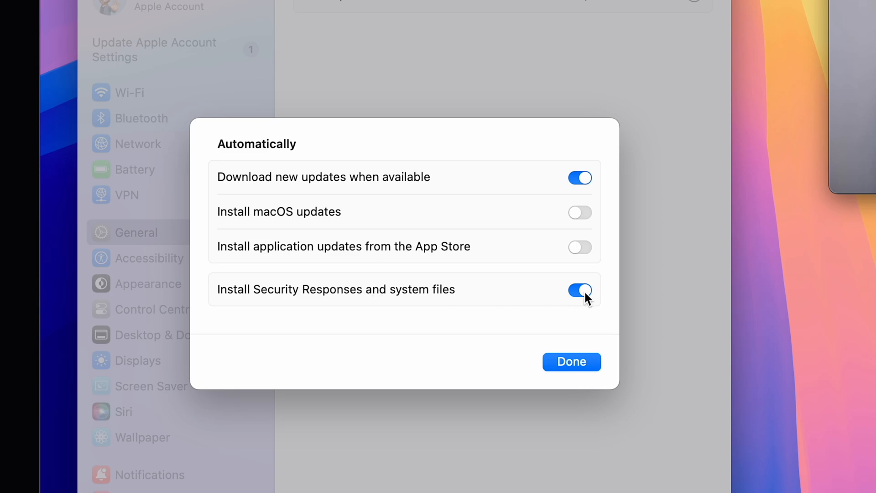
{"action": "mouse_move", "coordinate": [559, 303]}
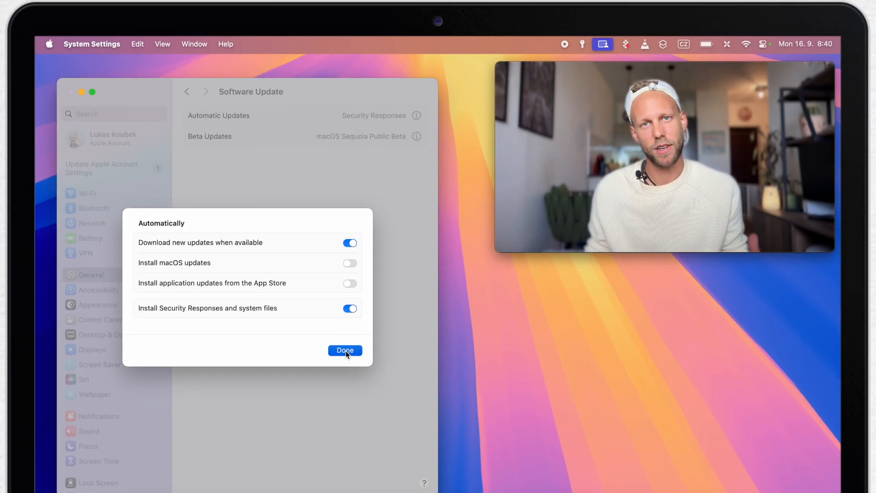
- Keep automatic downloads and security responses on, dismiss the options with Done, and return to General
{"action": "left_click", "coordinate": [345, 351]}
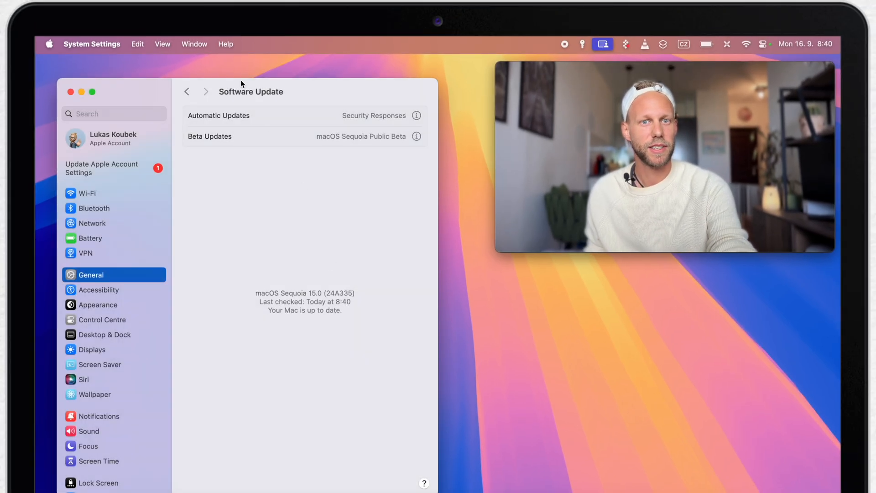
{"action": "left_click", "coordinate": [186, 91]}
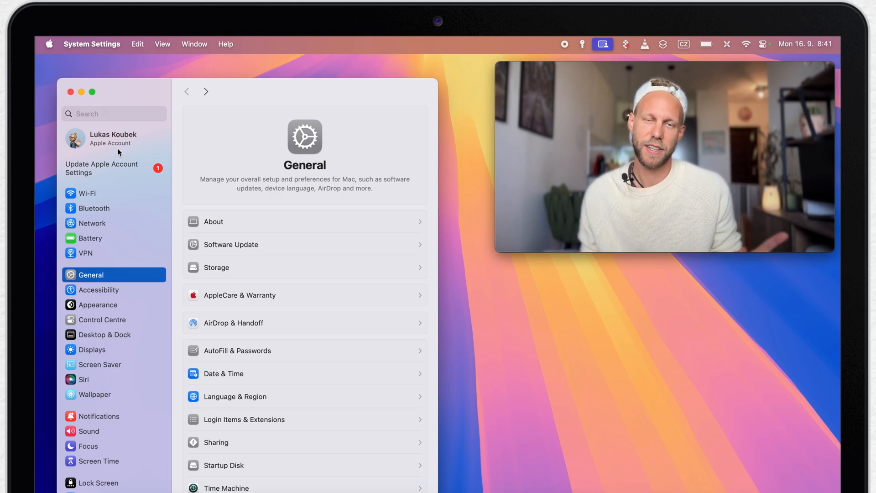
- Set VipOperator-2's private Wi-Fi address to Rotating and confirm with OK
{"action": "left_click", "coordinate": [89, 192]}
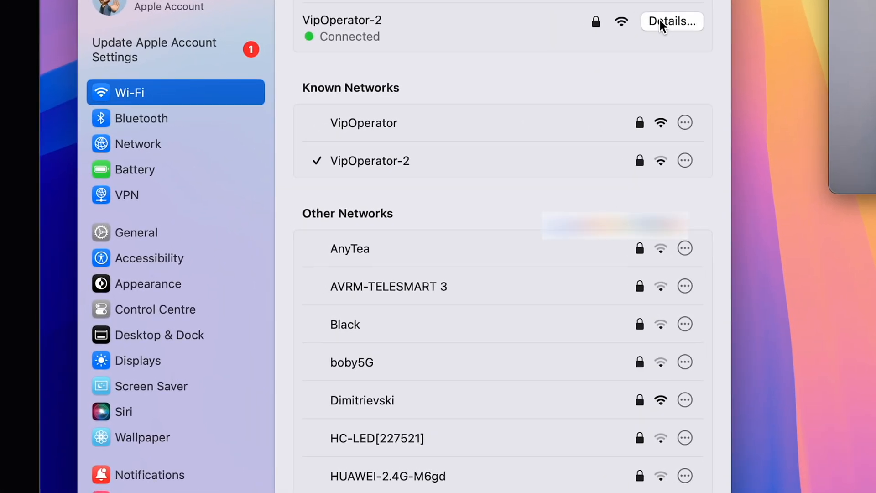
{"action": "left_click", "coordinate": [672, 21]}
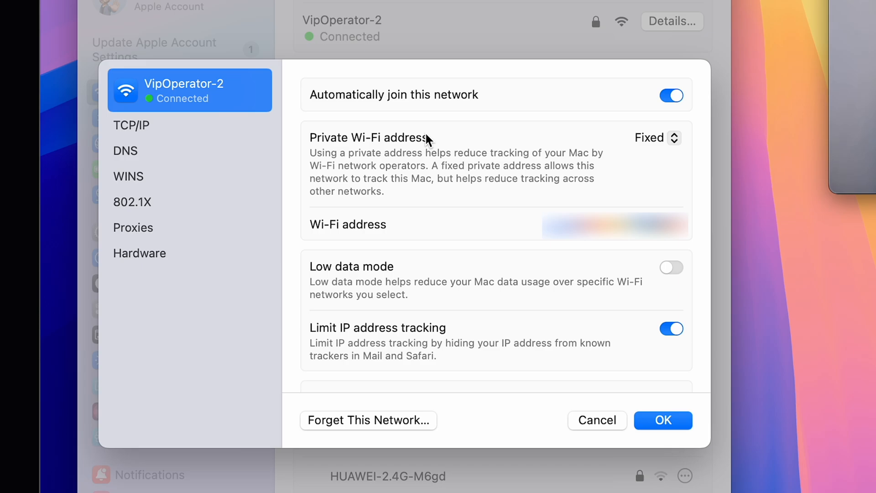
{"action": "left_click", "coordinate": [657, 138]}
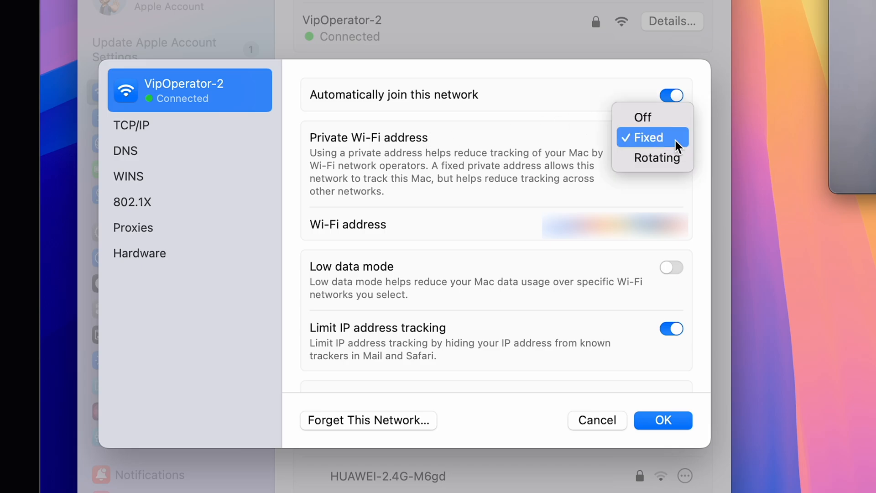
{"action": "left_click", "coordinate": [658, 157]}
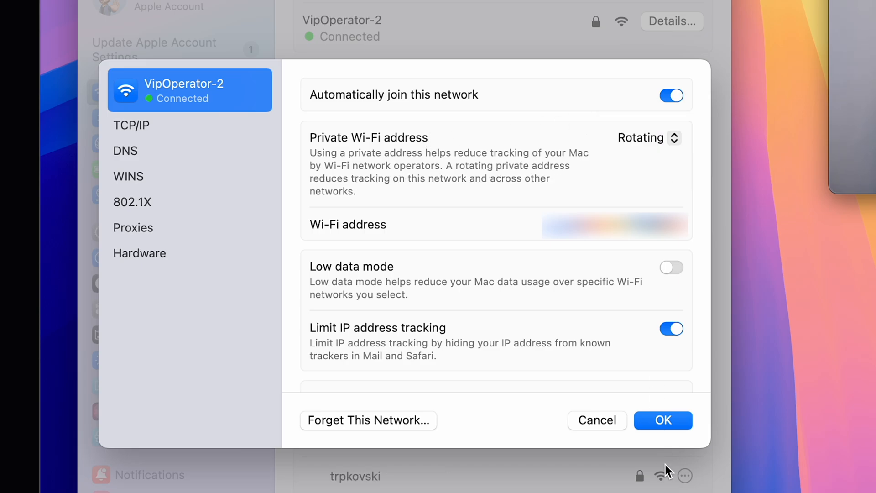
{"action": "left_click", "coordinate": [663, 419]}
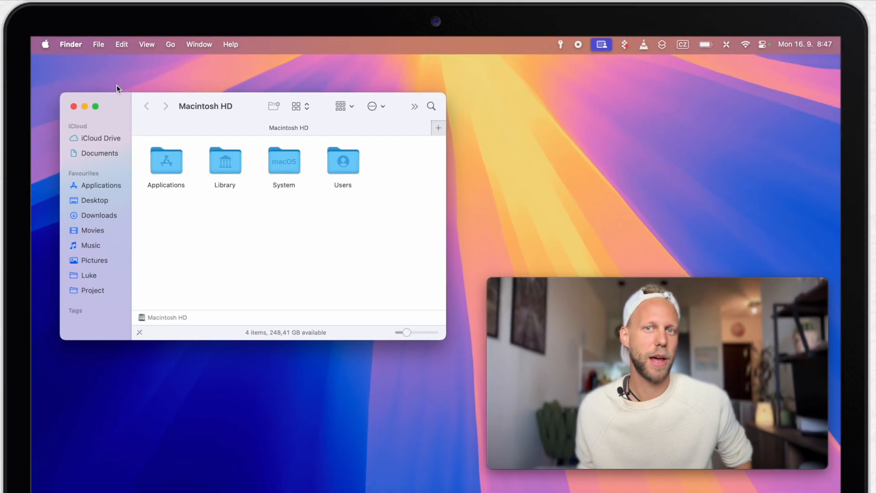
- Launch Passwords from Applications, leaving it locked at the Touch ID prompt
{"action": "left_click", "coordinate": [104, 184]}
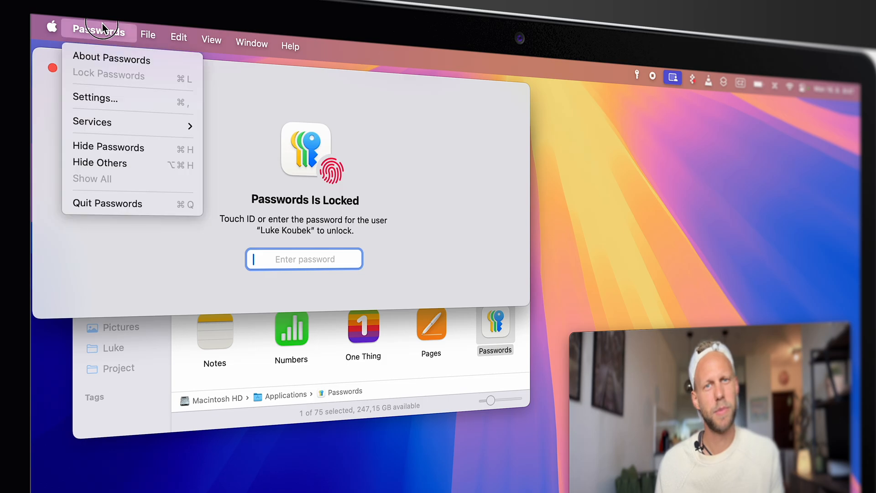
{"action": "left_click", "coordinate": [95, 98]}
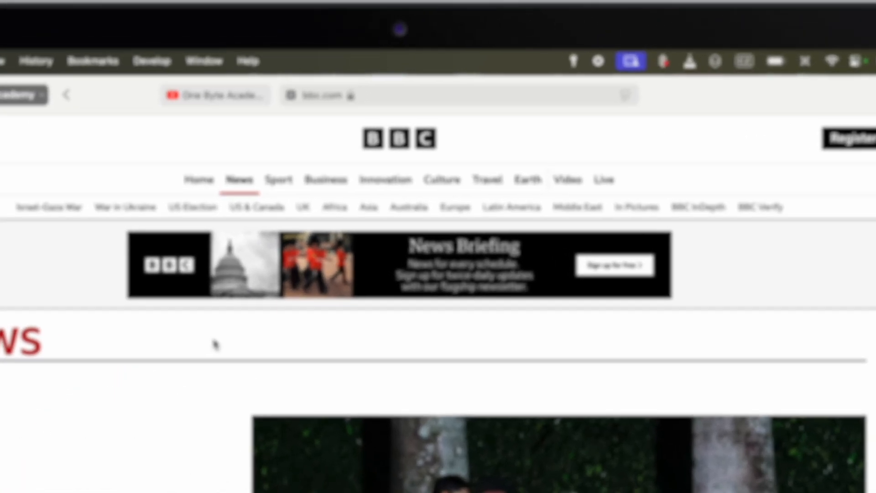
- Hide the News Briefing banner and another block on the BBC News page with Hide Distracting Items
{"action": "left_click", "coordinate": [646, 116]}
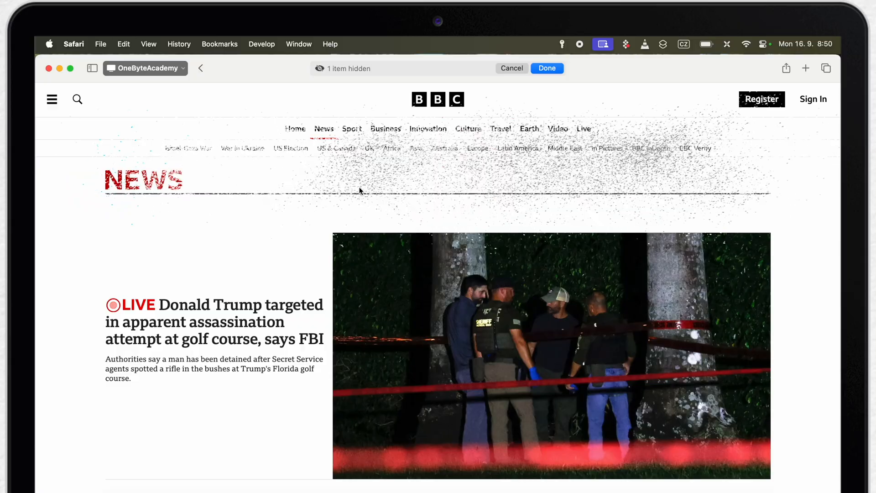
{"action": "scroll", "scroll_direction": "down", "scroll_amount": 3}
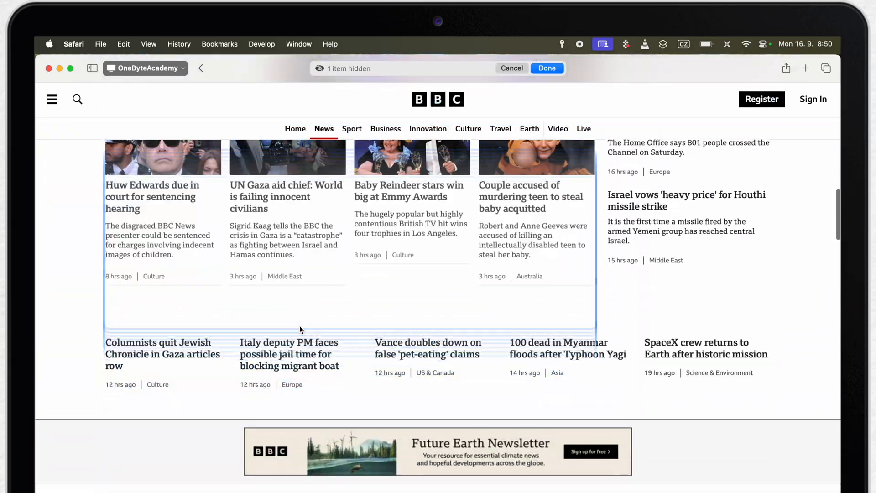
{"action": "scroll", "scroll_direction": "down", "scroll_amount": 3}
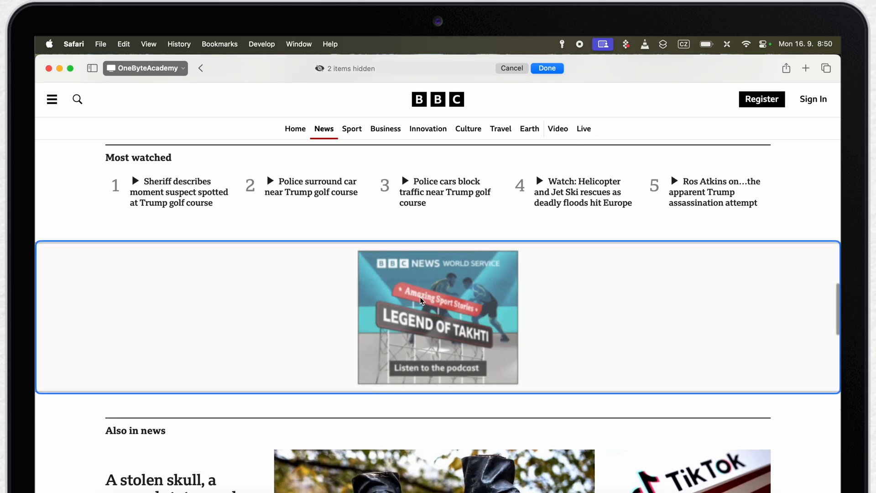
{"action": "scroll", "scroll_direction": "down", "scroll_amount": 3}
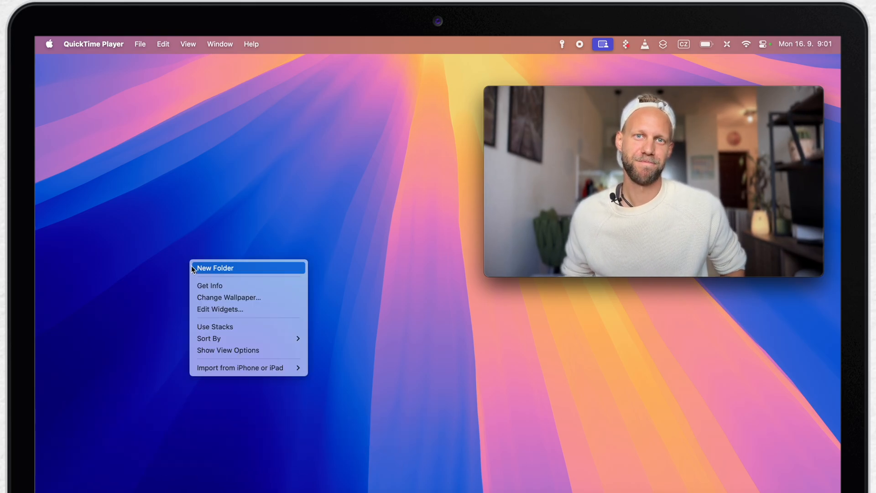
- In Wallpaper settings, pick Sequoia Sunrise then try the Macintosh wallpaper
{"action": "left_click", "coordinate": [227, 296]}
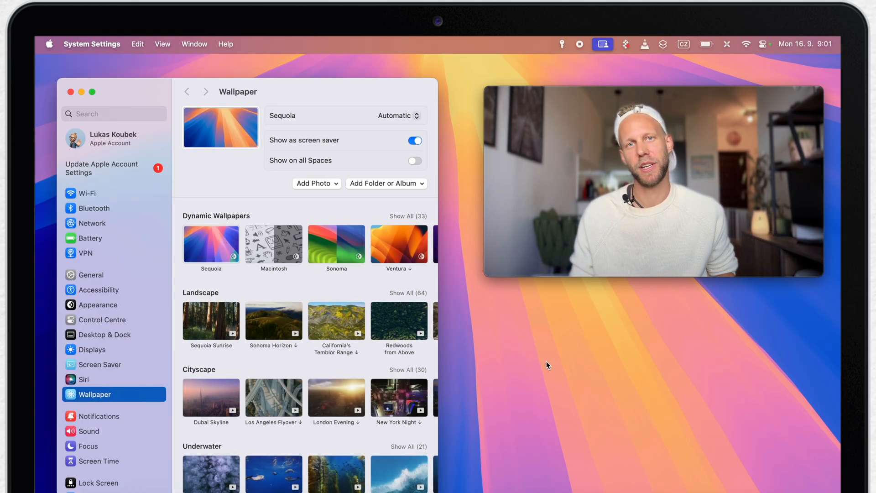
{"action": "left_click", "coordinate": [211, 320]}
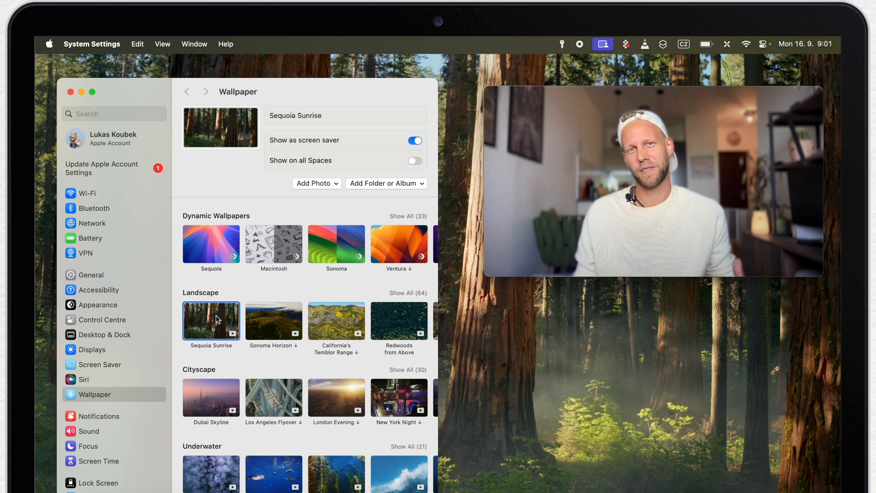
{"action": "left_click", "coordinate": [273, 244]}
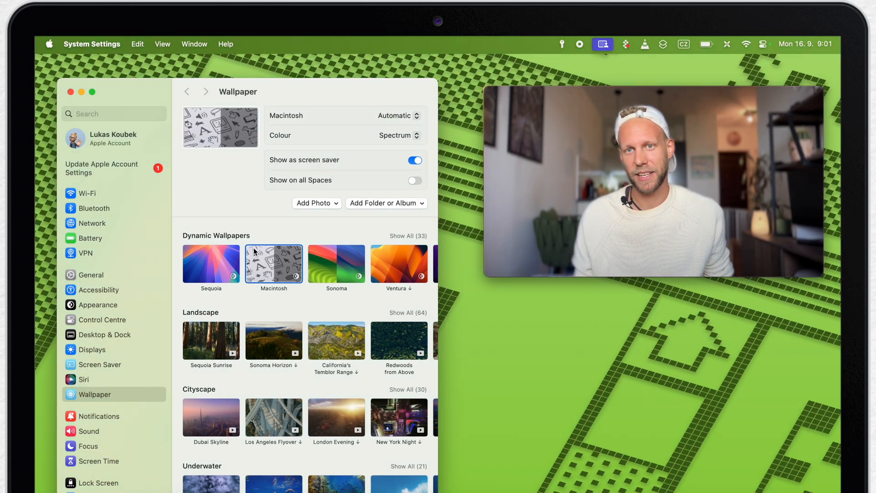
- Colour the Macintosh wallpaper Dark Grey, then set Sequoia Sunrise as the wallpaper
{"action": "left_click", "coordinate": [398, 135]}
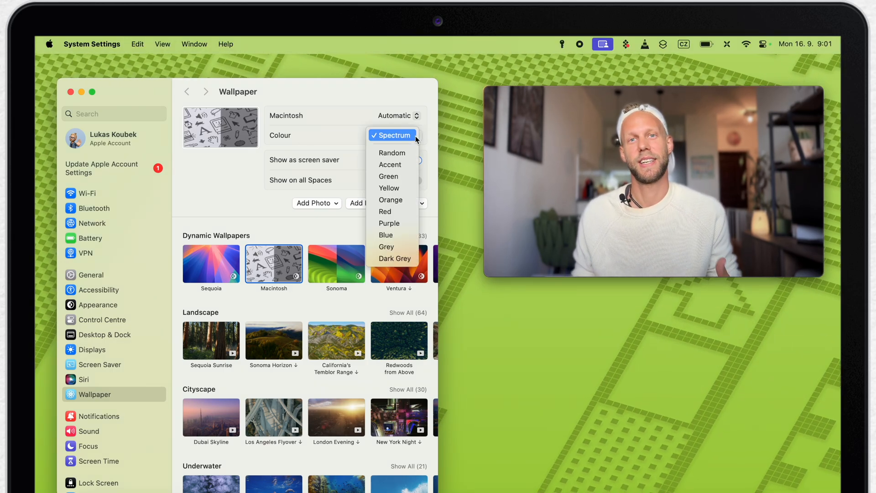
{"action": "mouse_move", "coordinate": [390, 223]}
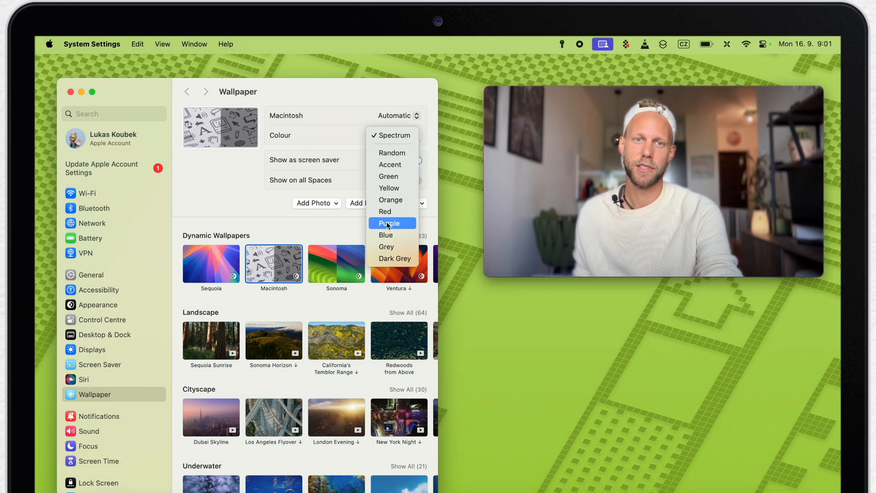
{"action": "left_click", "coordinate": [395, 258]}
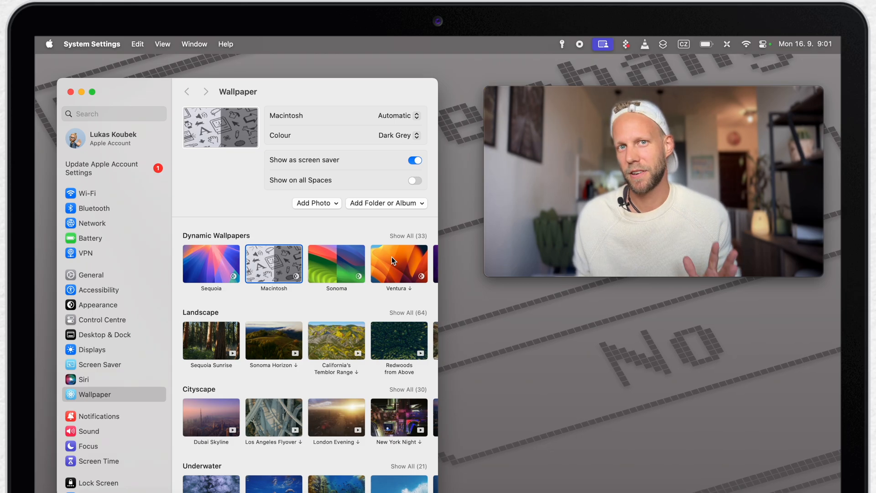
{"action": "left_click", "coordinate": [211, 322]}
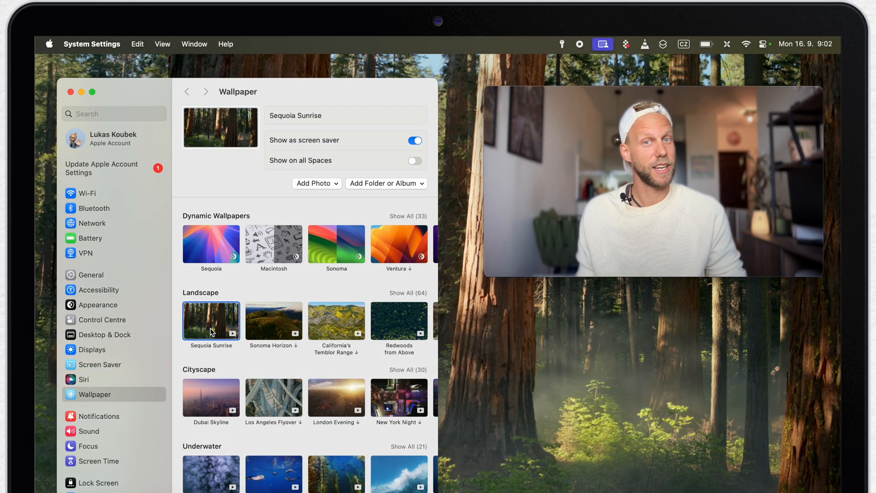
{"action": "mouse_move", "coordinate": [408, 328]}
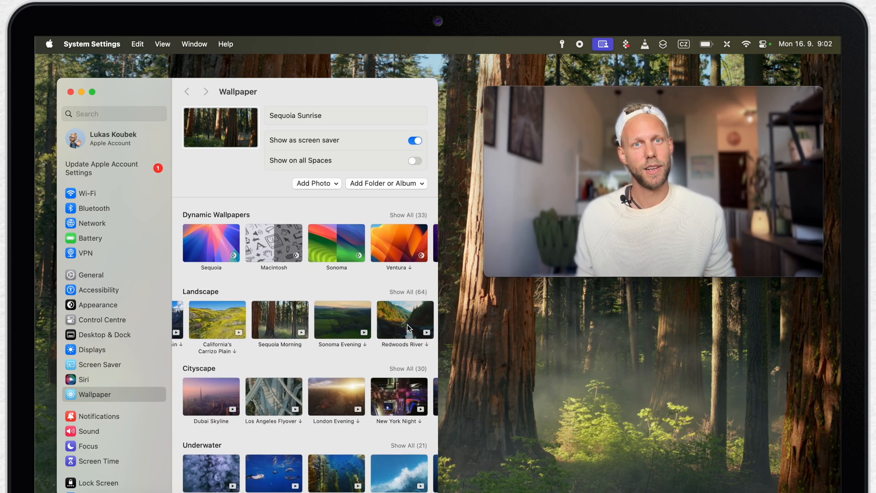
- Try Sequoia Morning, then make Sequoia Night the wallpaper
{"action": "left_click", "coordinate": [280, 320]}
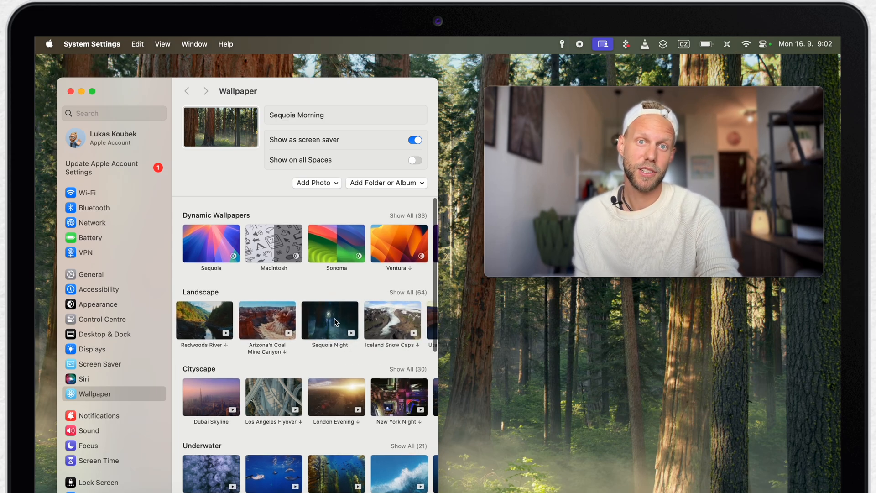
{"action": "left_click", "coordinate": [329, 321]}
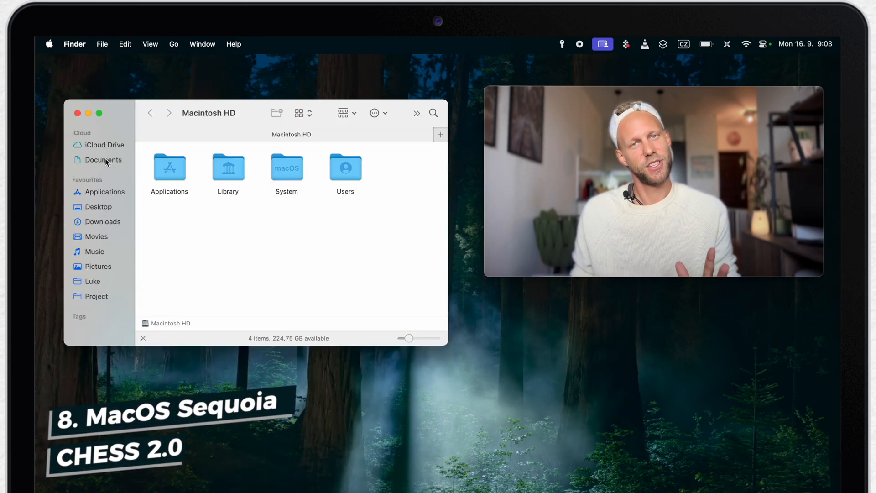
- Launch Chess from the Applications folder in Finder
{"action": "left_click", "coordinate": [105, 192]}
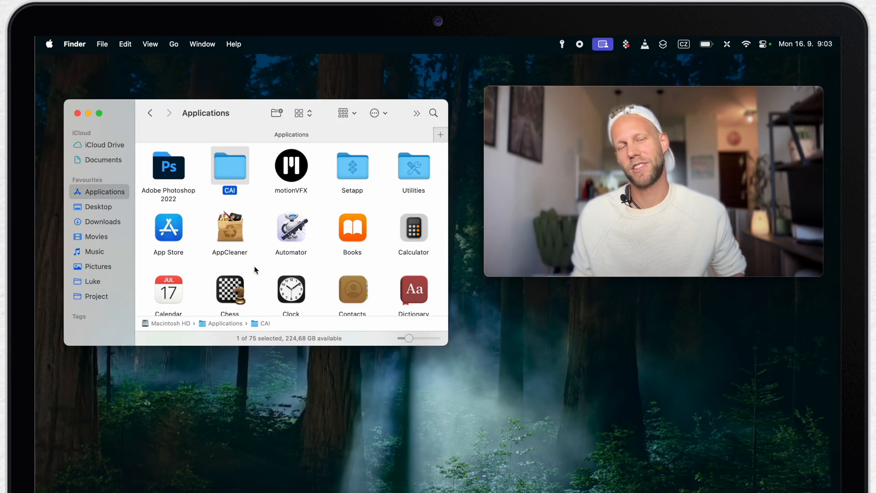
{"action": "left_click", "coordinate": [229, 290]}
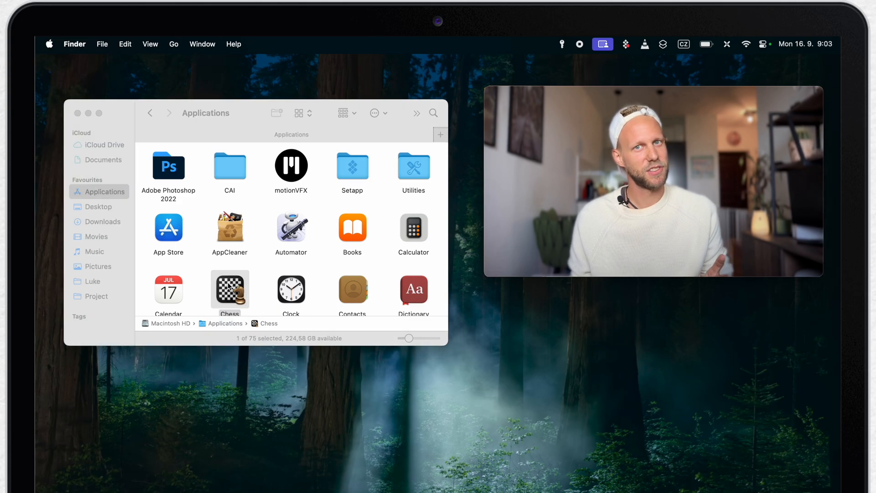
{"action": "double_click", "coordinate": [229, 289]}
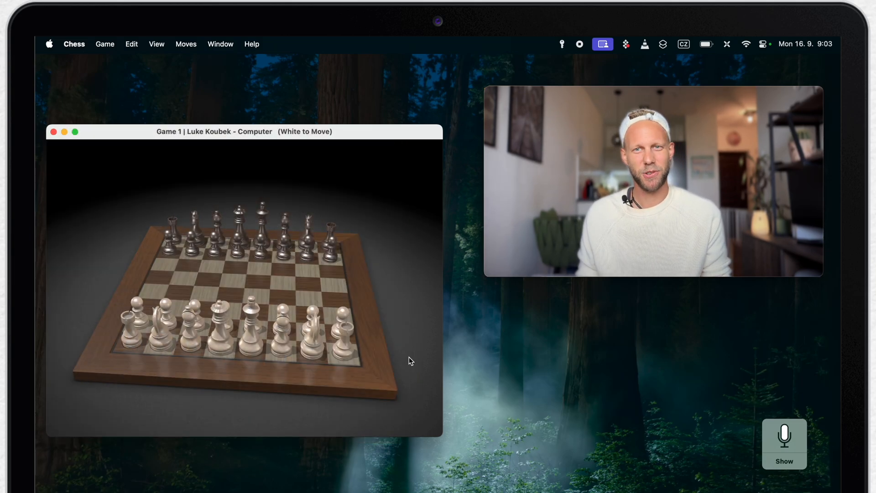
{"action": "mouse_move", "coordinate": [136, 224]}
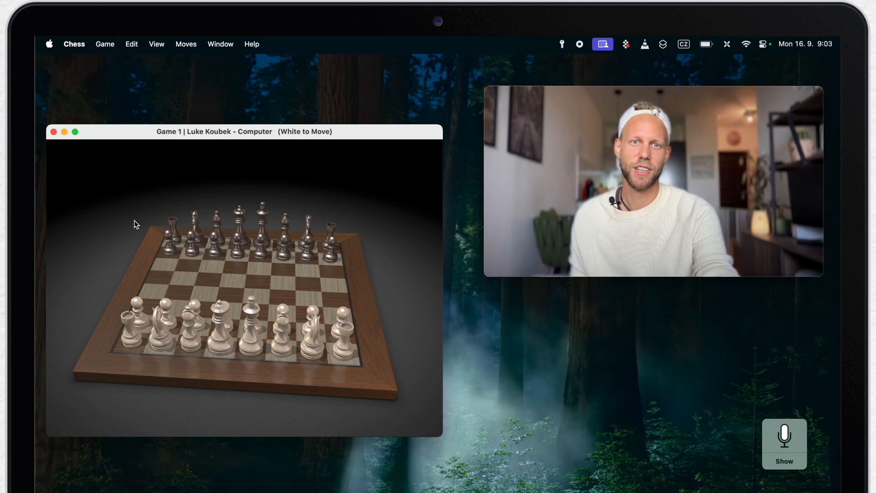
- Switch to System Settings and select General in the sidebar
{"action": "left_click", "coordinate": [54, 131]}
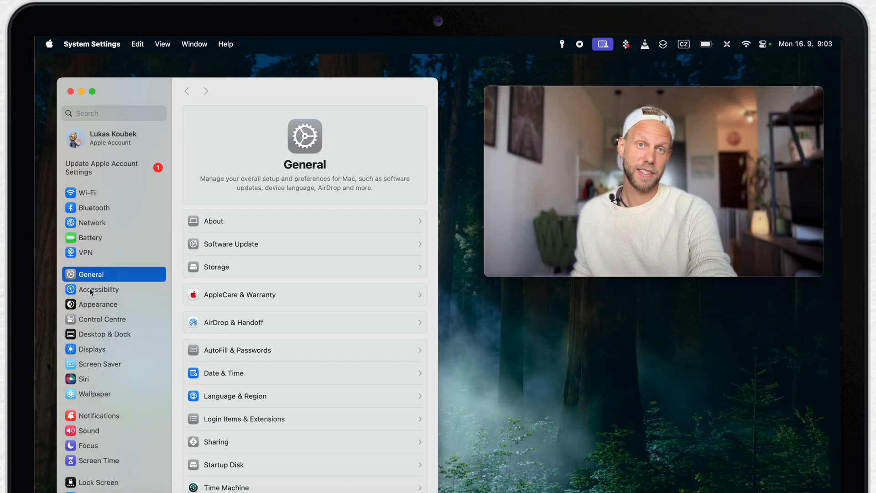
- Start Custom Audio Setup under Accessibility's Headphone Accommodations
{"action": "left_click", "coordinate": [103, 289]}
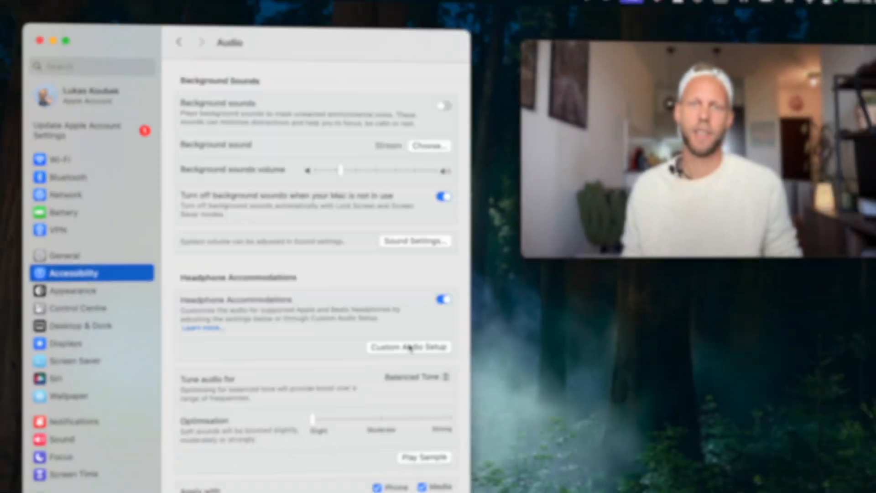
{"action": "left_click", "coordinate": [409, 347]}
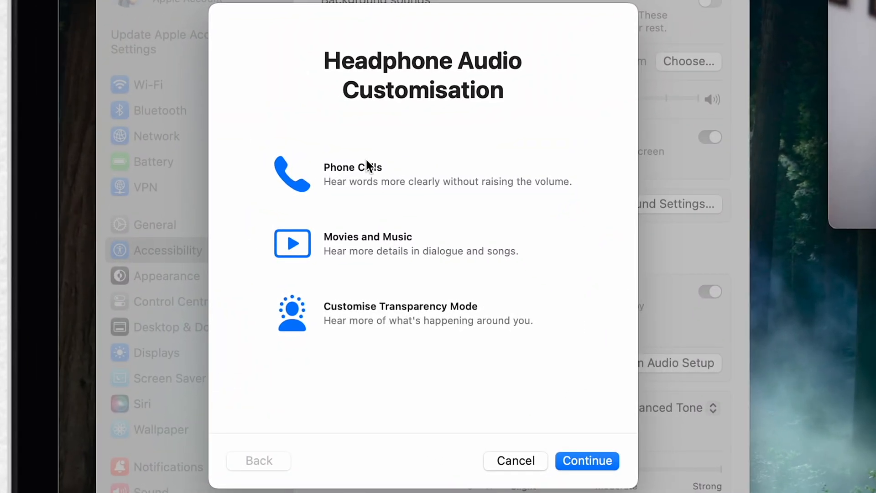
- Choose Phone Calls, continue to the hearing test, then cancel back to Audio settings
{"action": "left_click", "coordinate": [587, 460]}
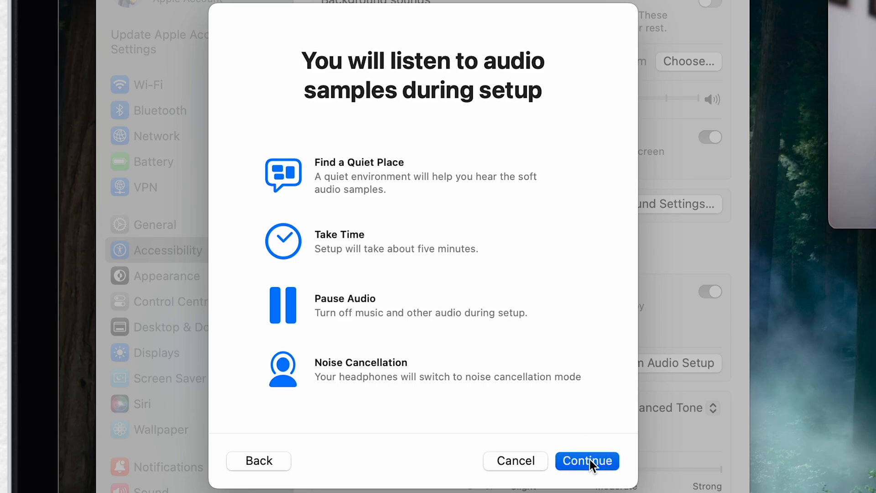
{"action": "left_click", "coordinate": [587, 461]}
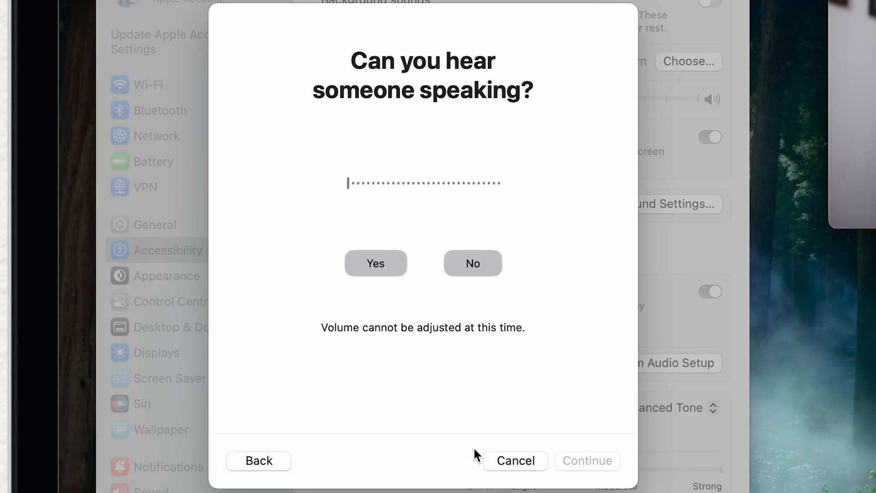
{"action": "left_click", "coordinate": [515, 460]}
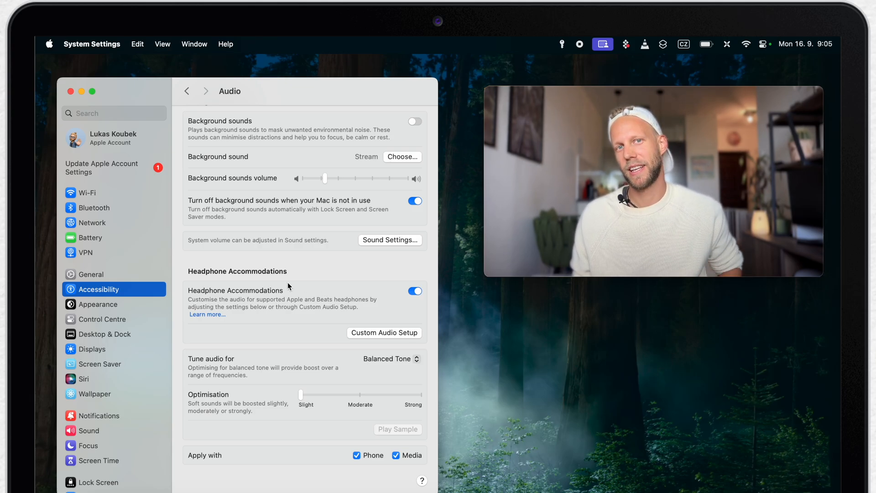
- Return to Accessibility, reach Vocal Shortcuts under Speech and start Set Up
{"action": "left_click", "coordinate": [187, 91]}
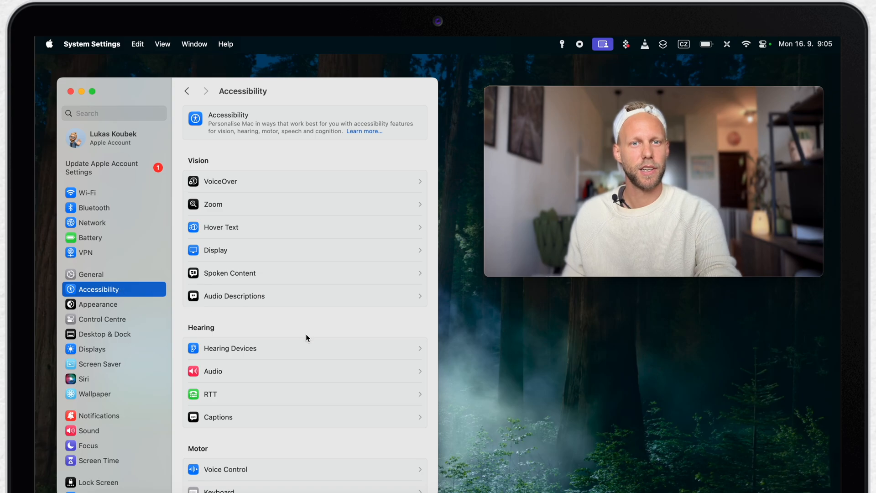
{"action": "scroll", "scroll_direction": "down", "scroll_amount": 3}
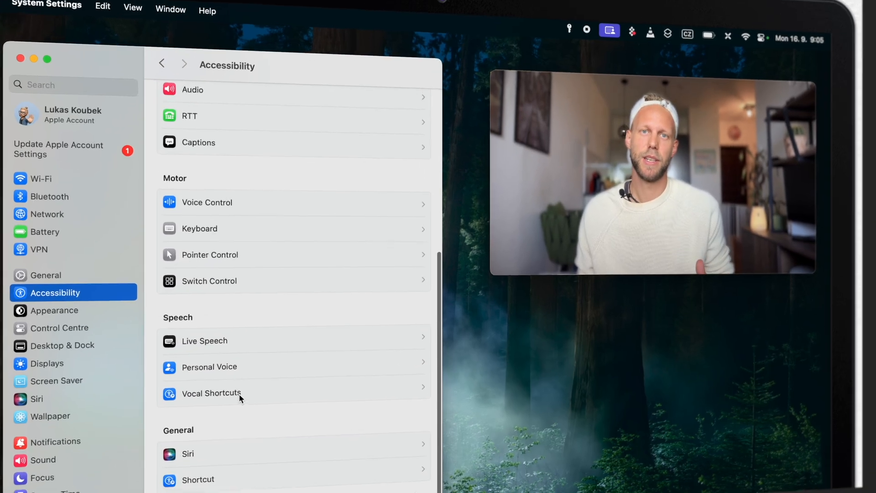
{"action": "left_click", "coordinate": [210, 393]}
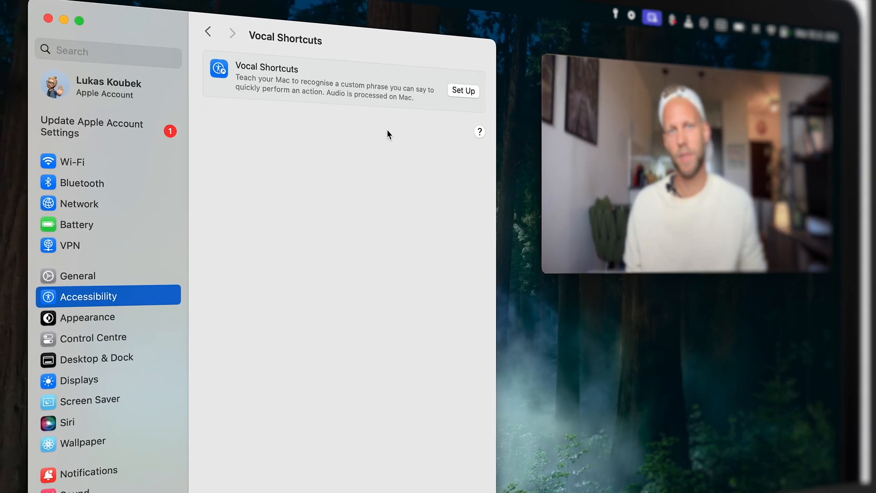
{"action": "left_click", "coordinate": [463, 91]}
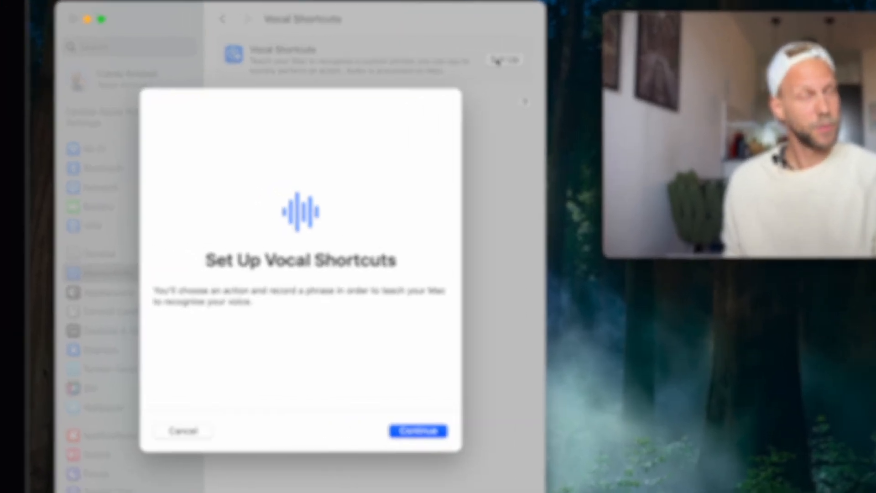
- Continue to the action list and browse it for the shortcut's action
{"action": "left_click", "coordinate": [418, 431]}
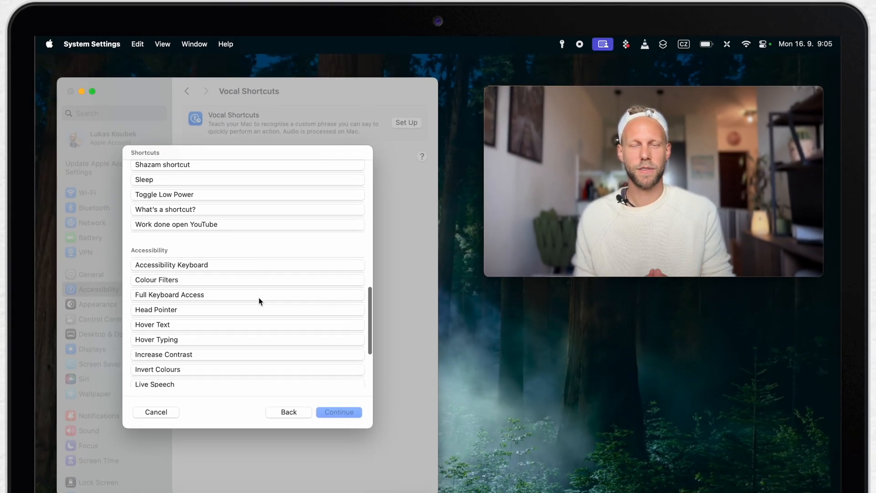
{"action": "scroll", "scroll_direction": "down", "scroll_amount": 3}
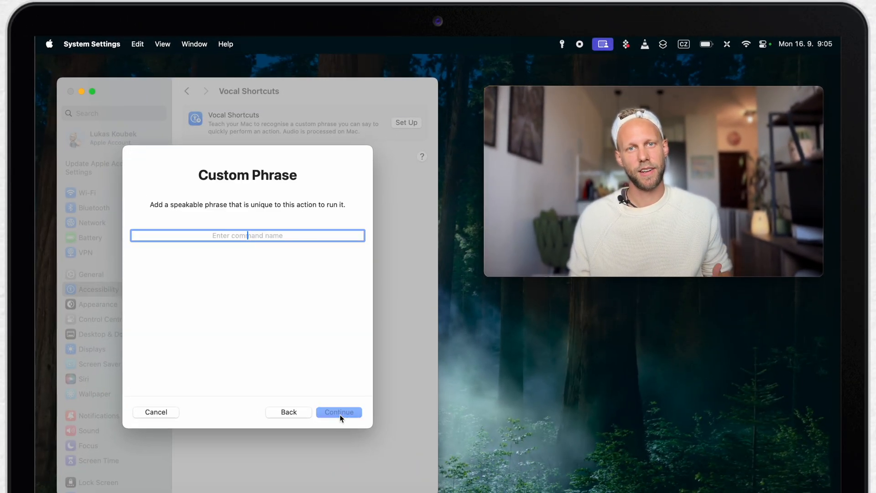
- Enter the phrase 'Count' and continue to voice training
{"action": "type", "text": "Cou"}
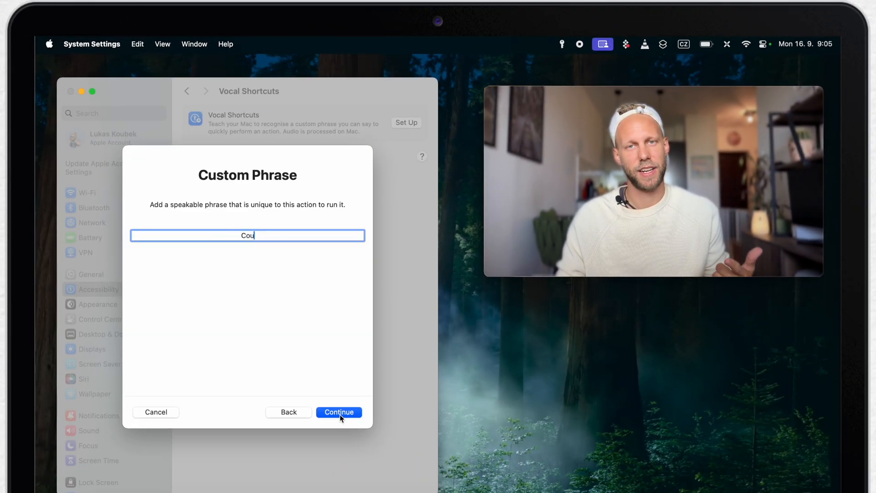
{"action": "left_click", "coordinate": [339, 412]}
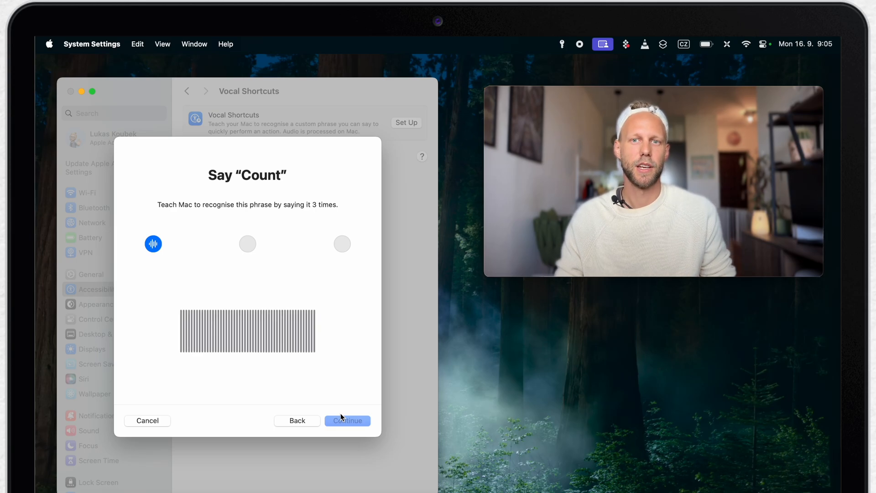